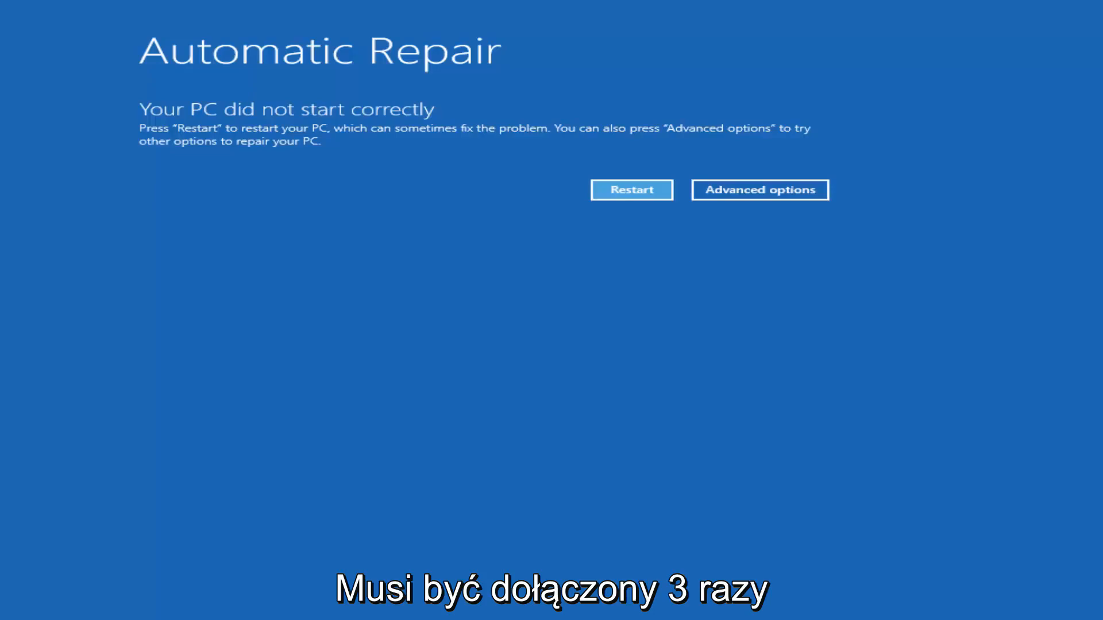
mouse_move(378, 138)
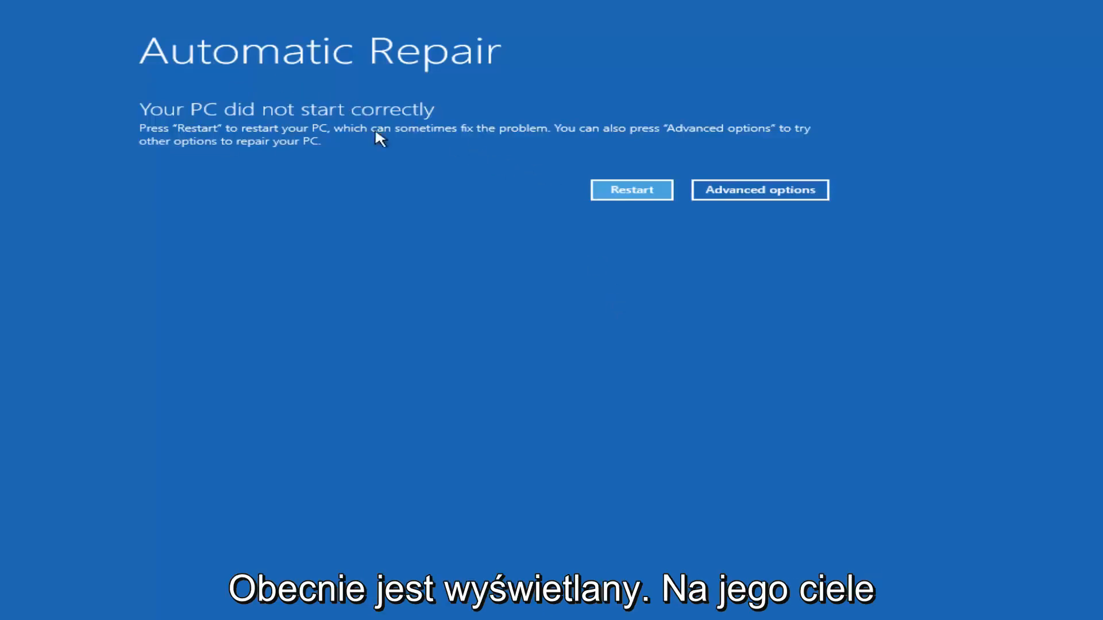
mouse_move(283, 97)
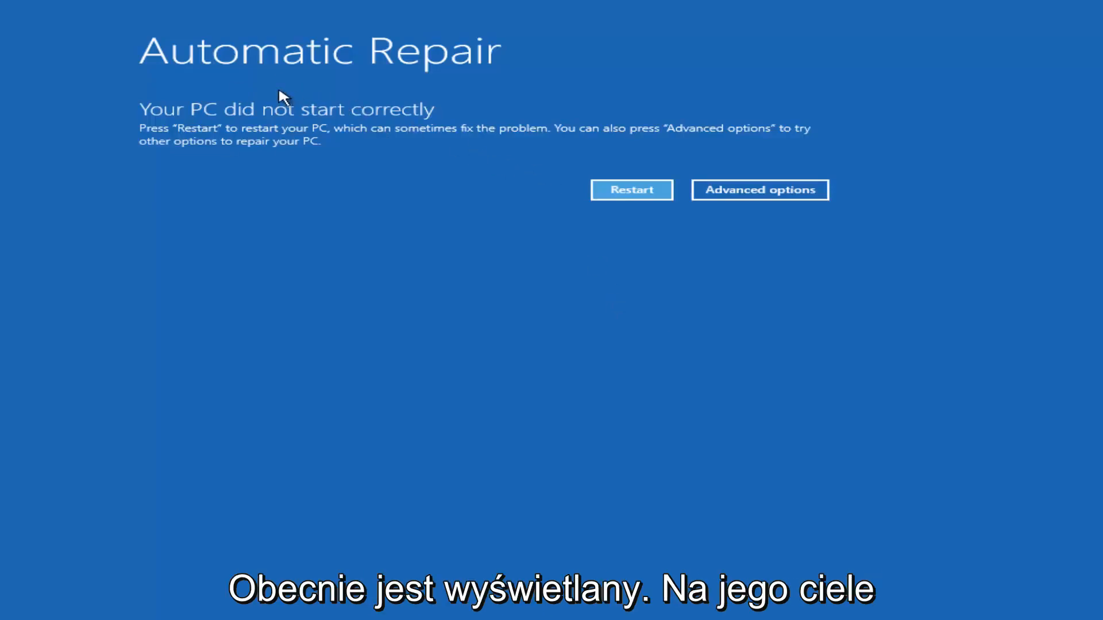
mouse_move(243, 125)
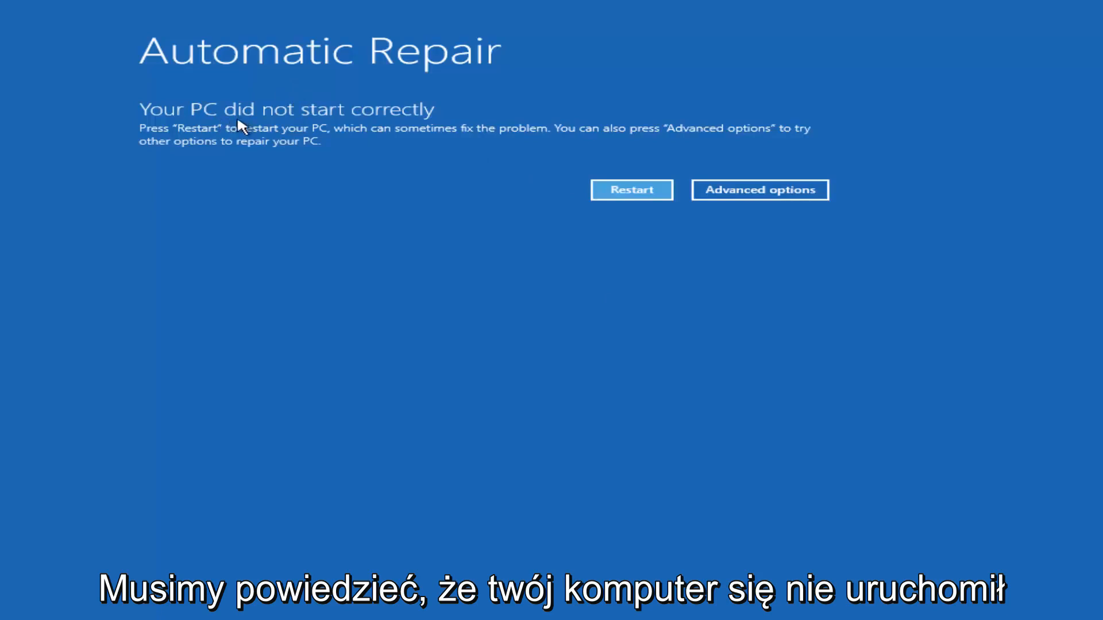
mouse_move(262, 135)
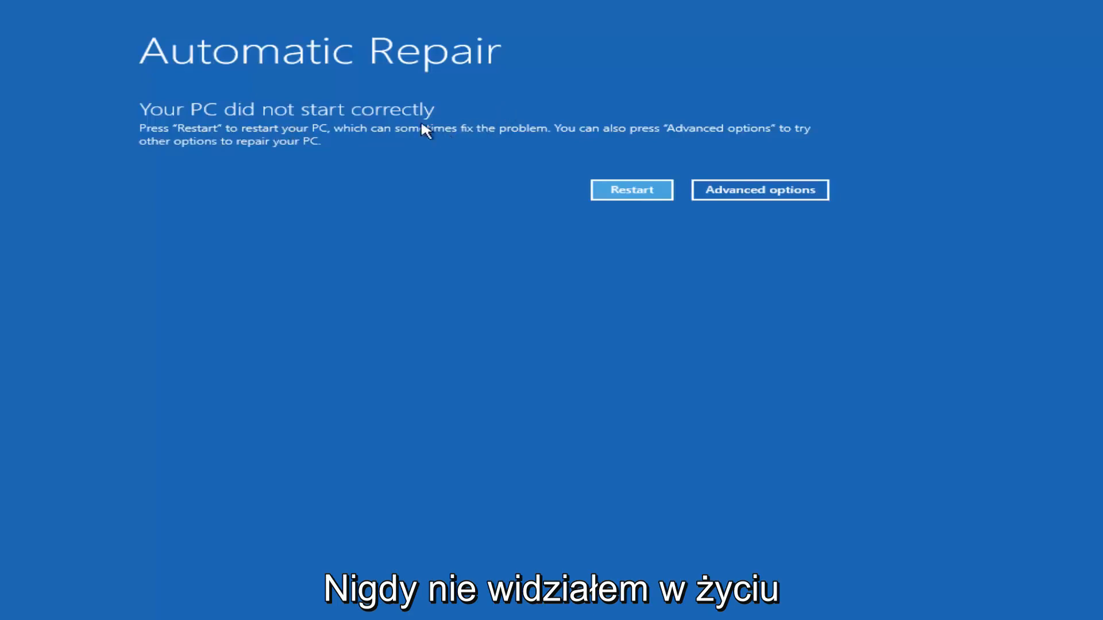
mouse_move(573, 137)
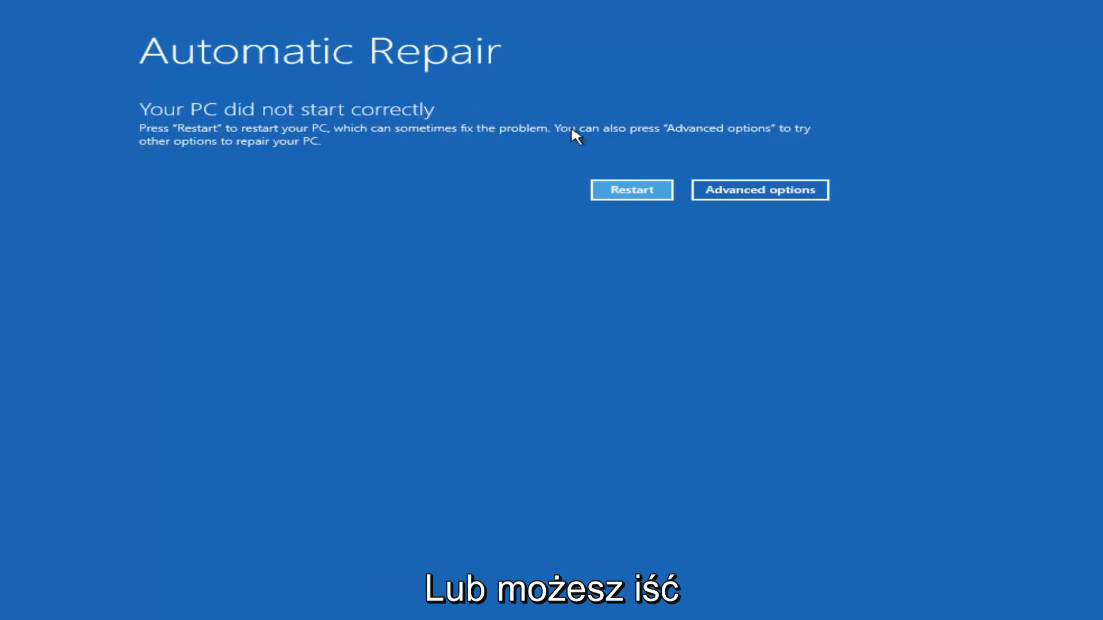
mouse_move(551, 147)
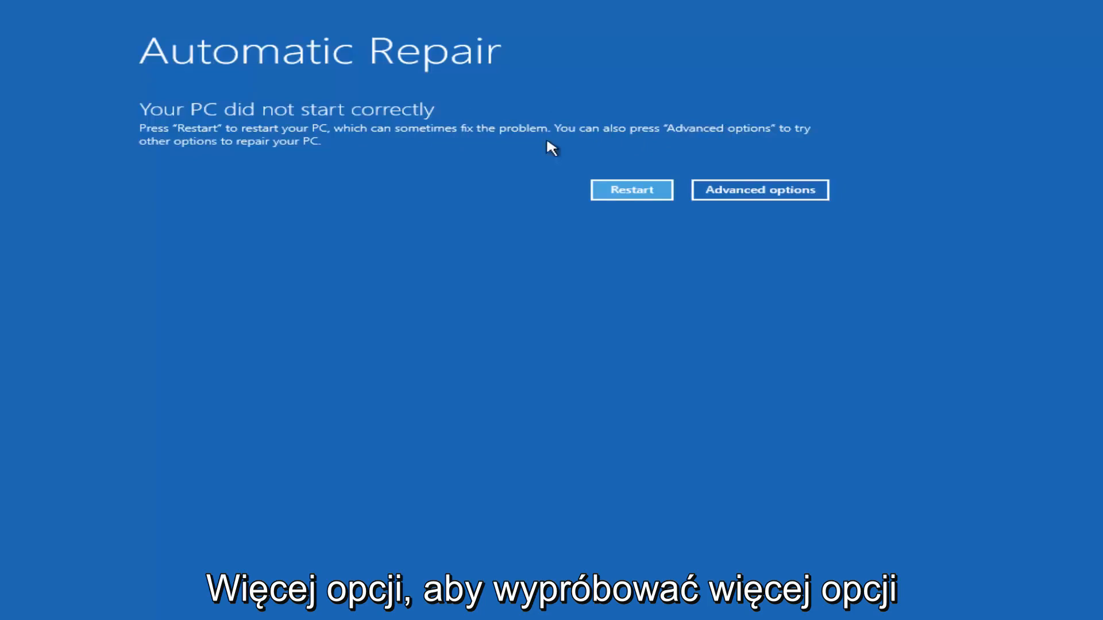
mouse_move(759, 189)
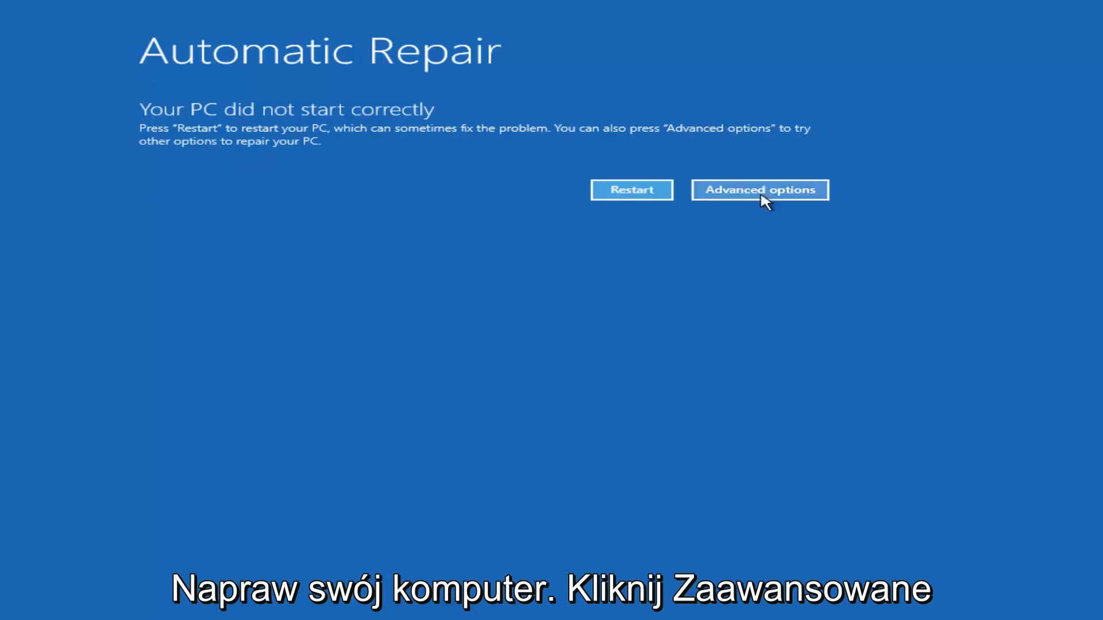
Step: Open Advanced options to reach the Choose an option recovery screen
left_click(759, 189)
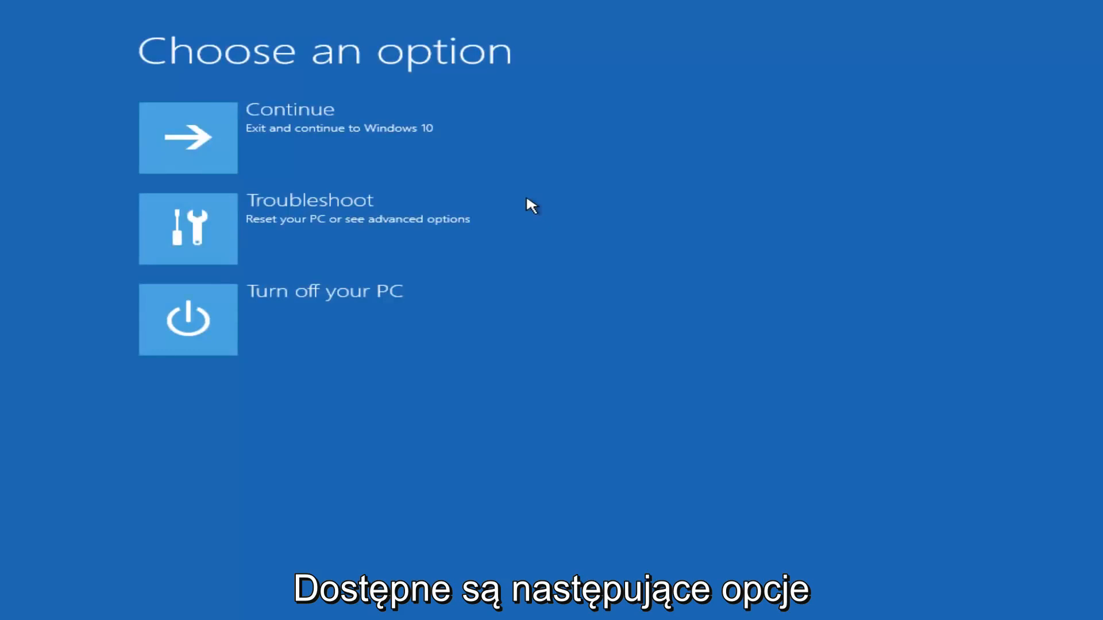
mouse_move(267, 70)
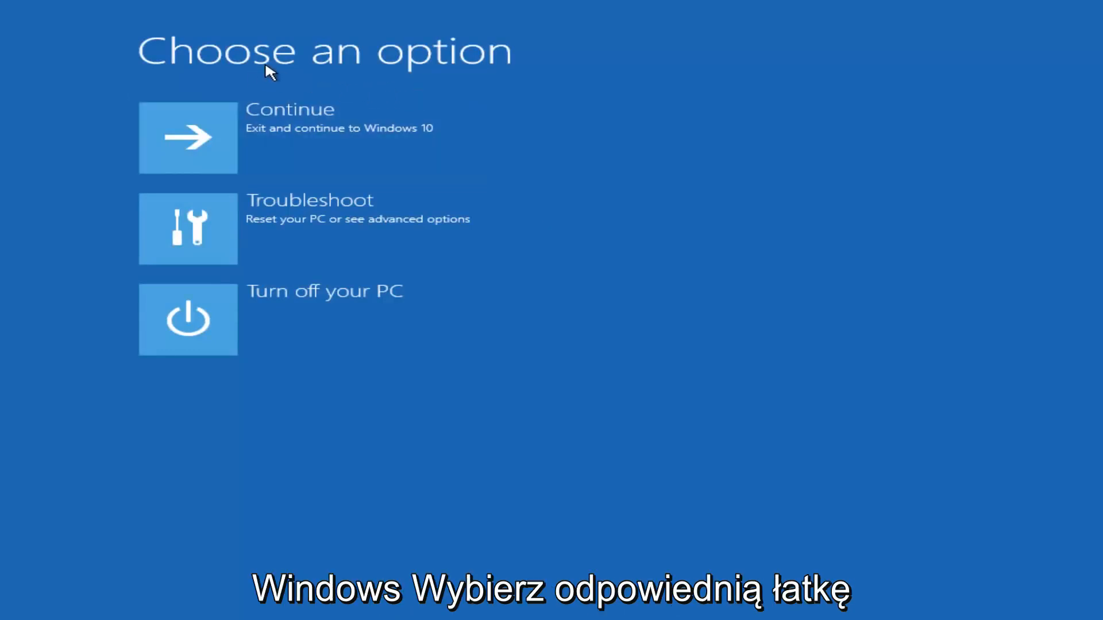
mouse_move(269, 241)
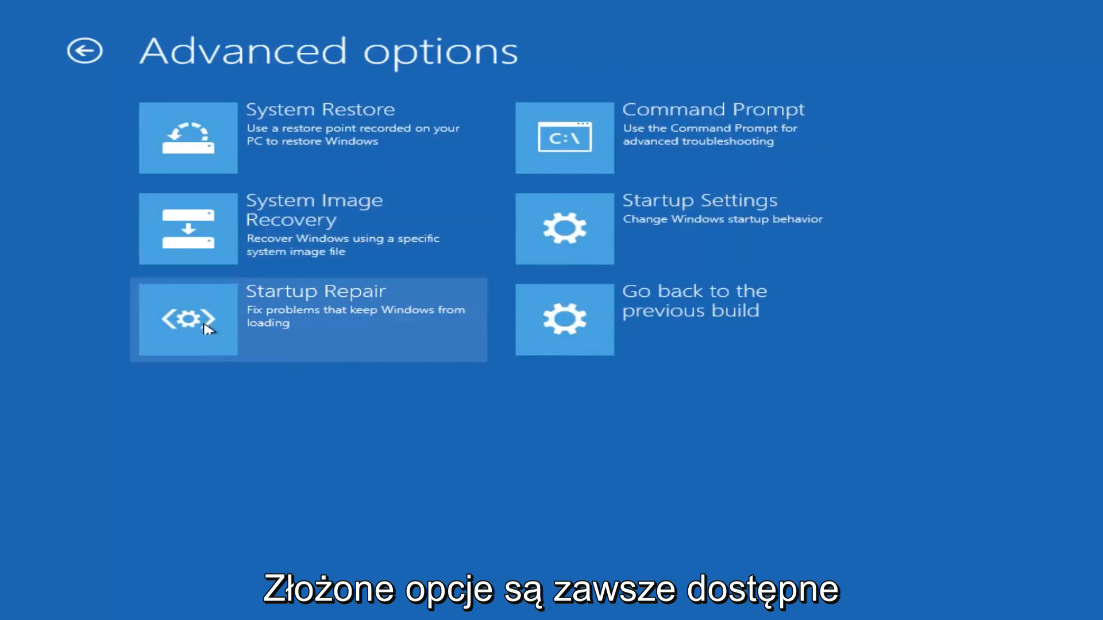
mouse_move(436, 412)
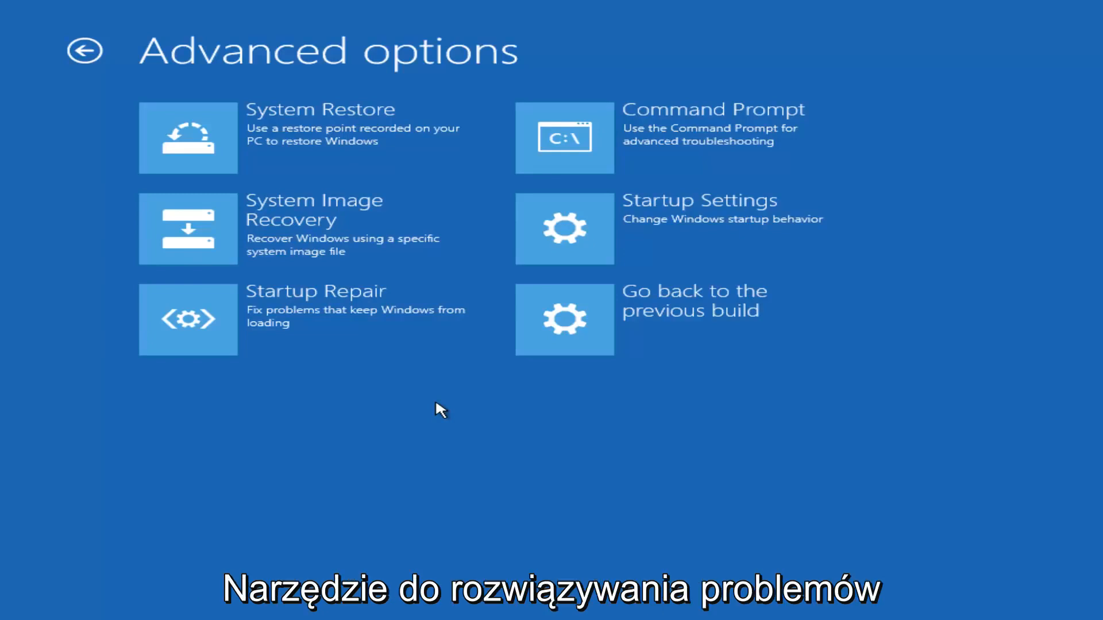
mouse_move(346, 434)
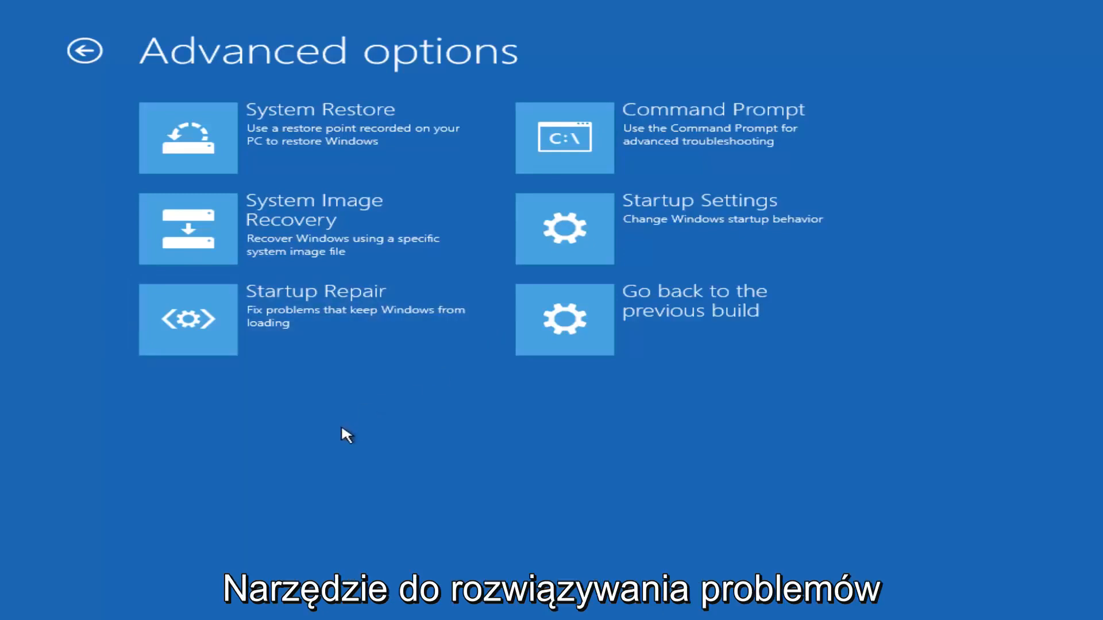
mouse_move(626, 330)
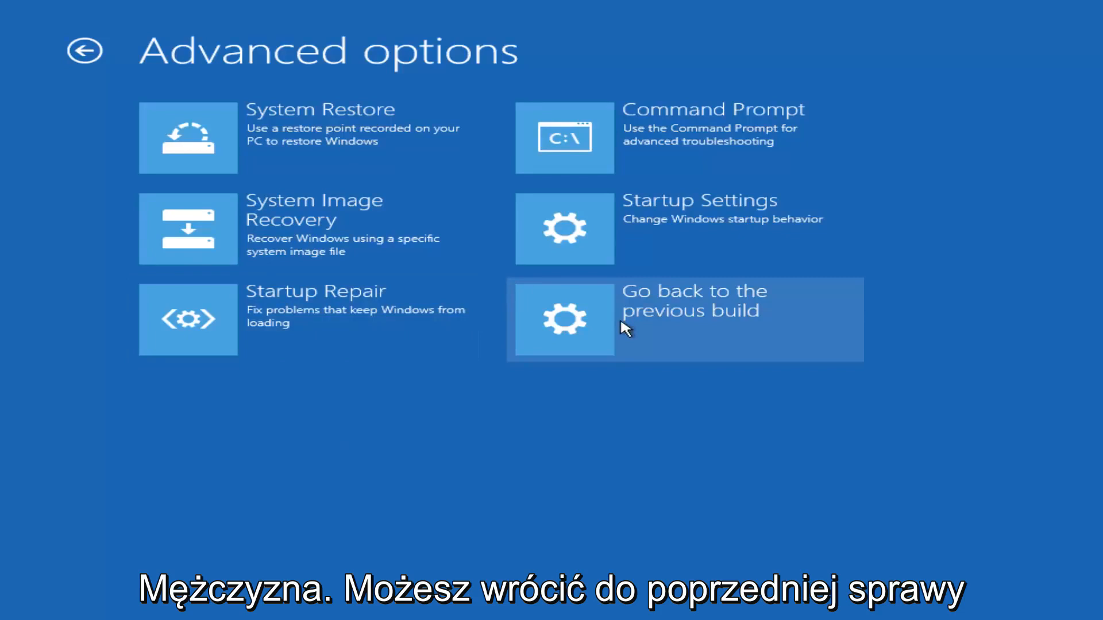
mouse_move(331, 137)
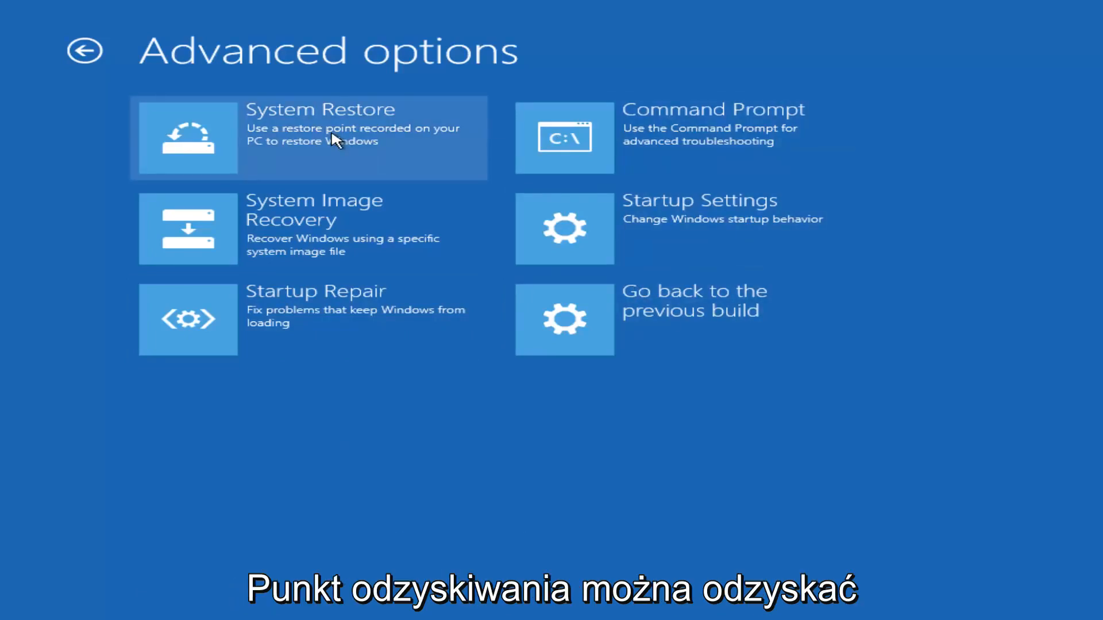
mouse_move(195, 247)
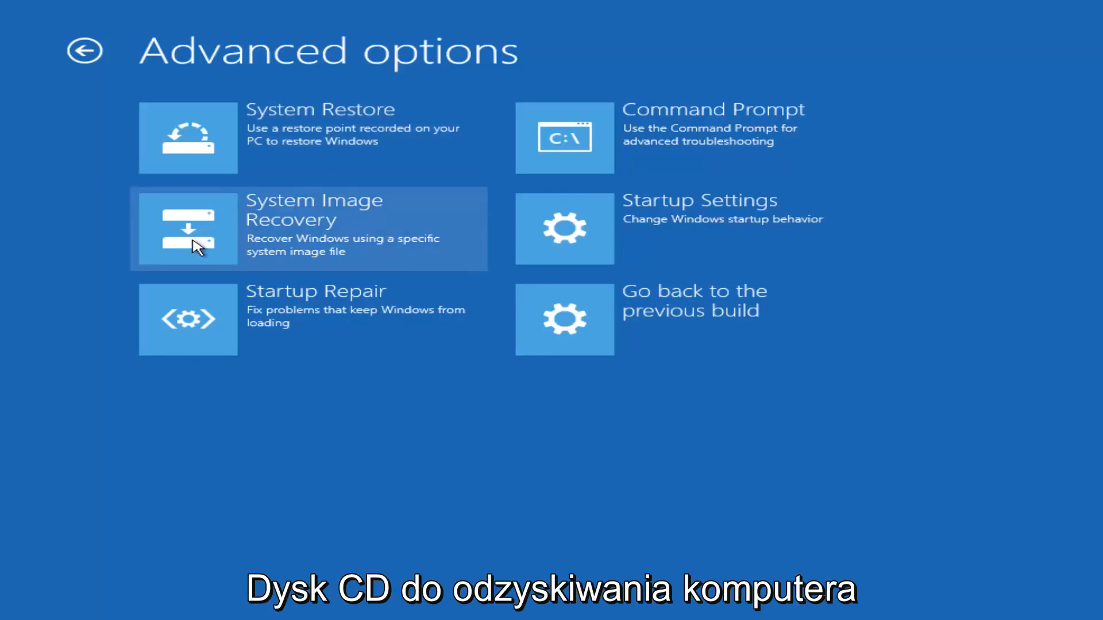
mouse_move(253, 214)
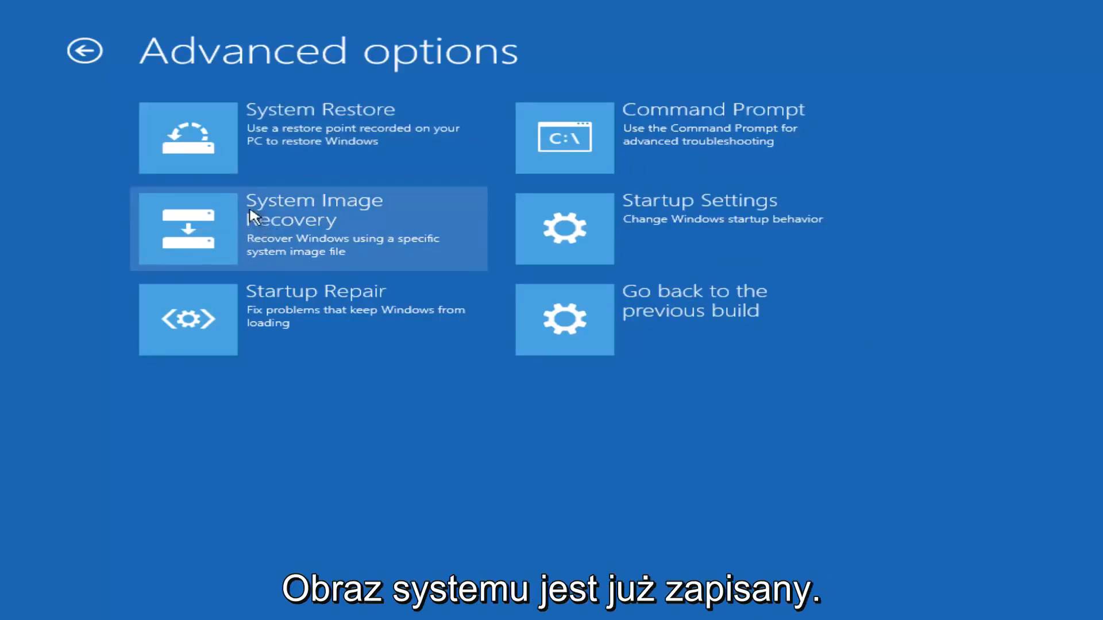
mouse_move(281, 303)
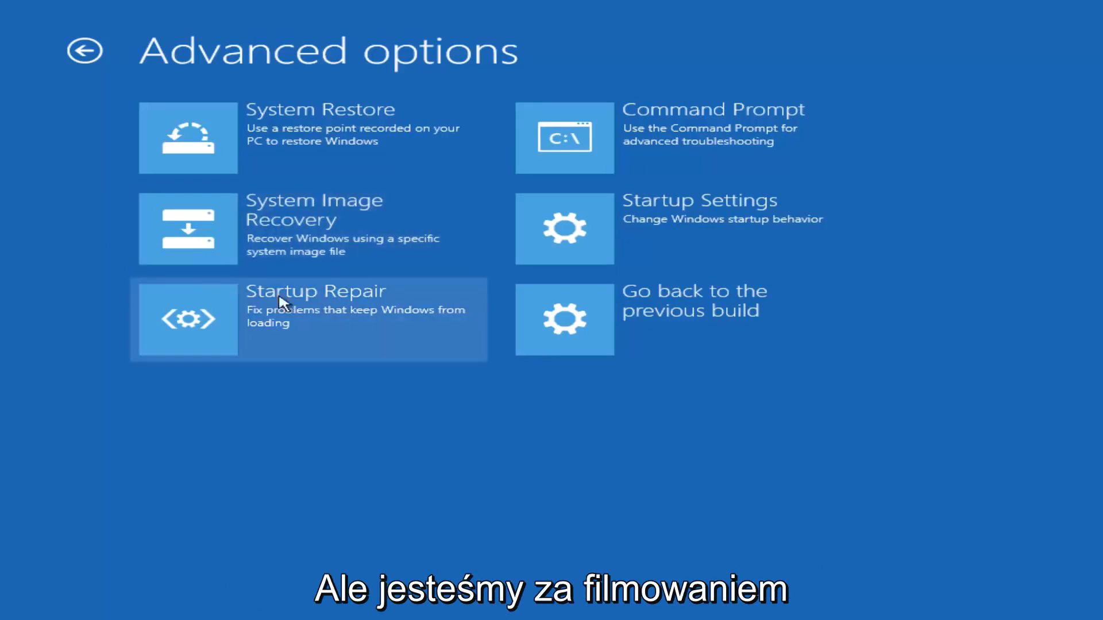
mouse_move(211, 324)
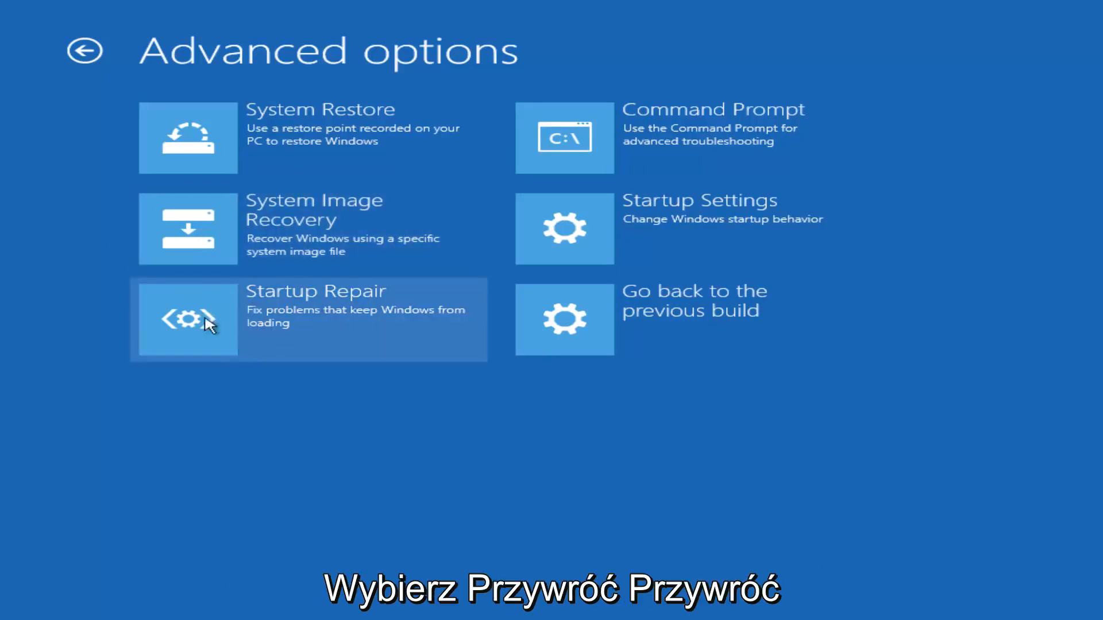
Step: Launch Startup Repair from Advanced options to diagnose why Windows fails to load
left_click(187, 319)
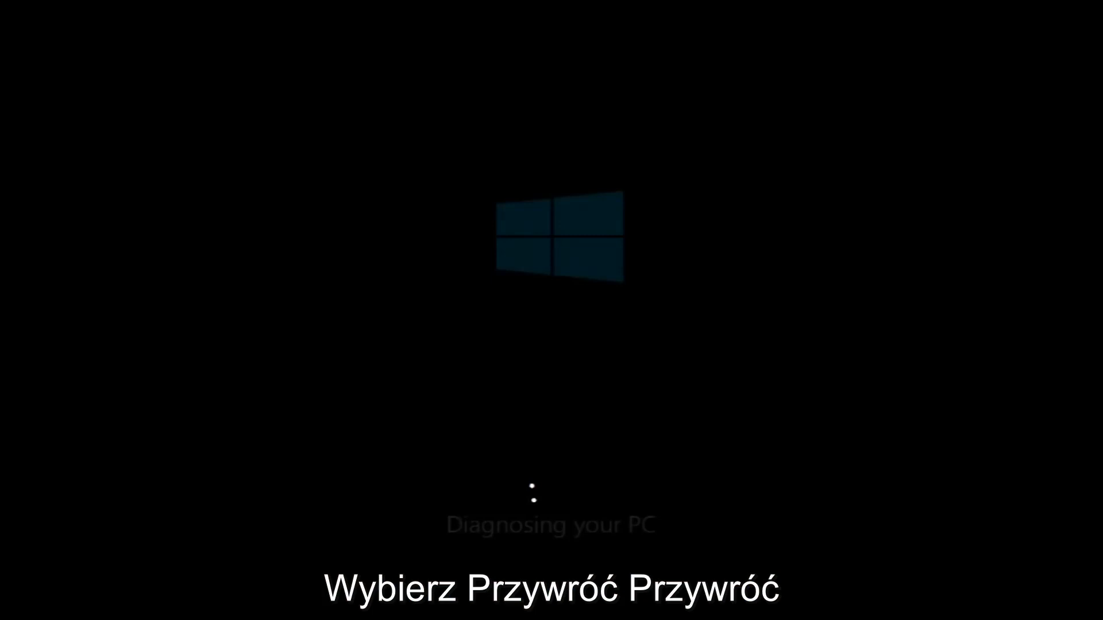